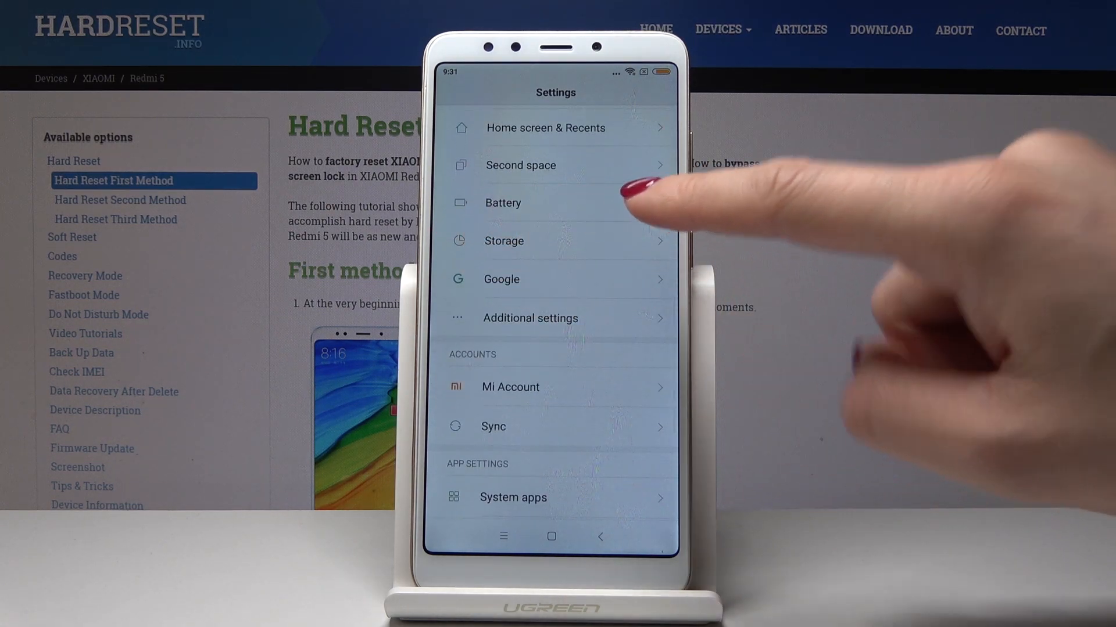
Step: Open the Battery screen showing the 82% charge level and power options
{"action": "left_click", "coordinate": [503, 202]}
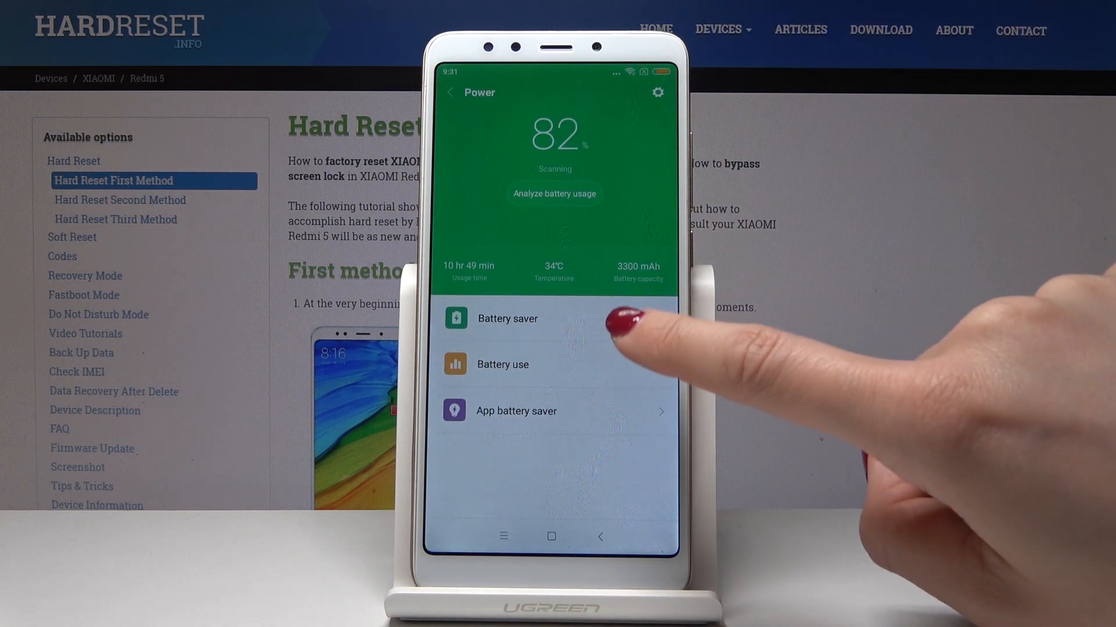
Step: Toggle the Battery saver switch off and back on, leaving it enabled
{"action": "left_click", "coordinate": [506, 318]}
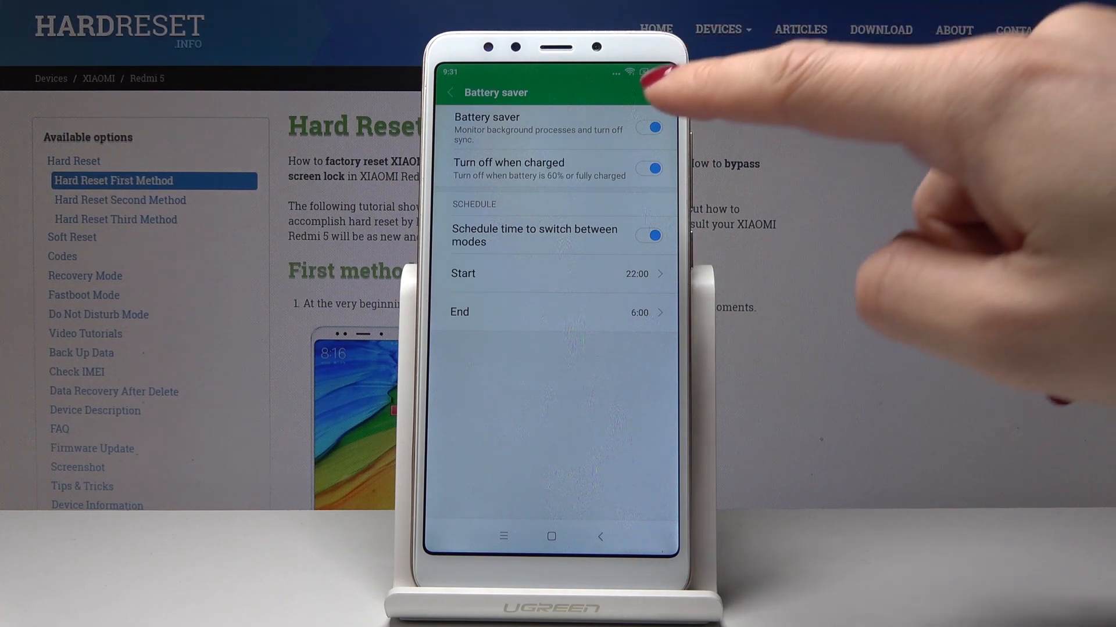
{"action": "left_click", "coordinate": [646, 128]}
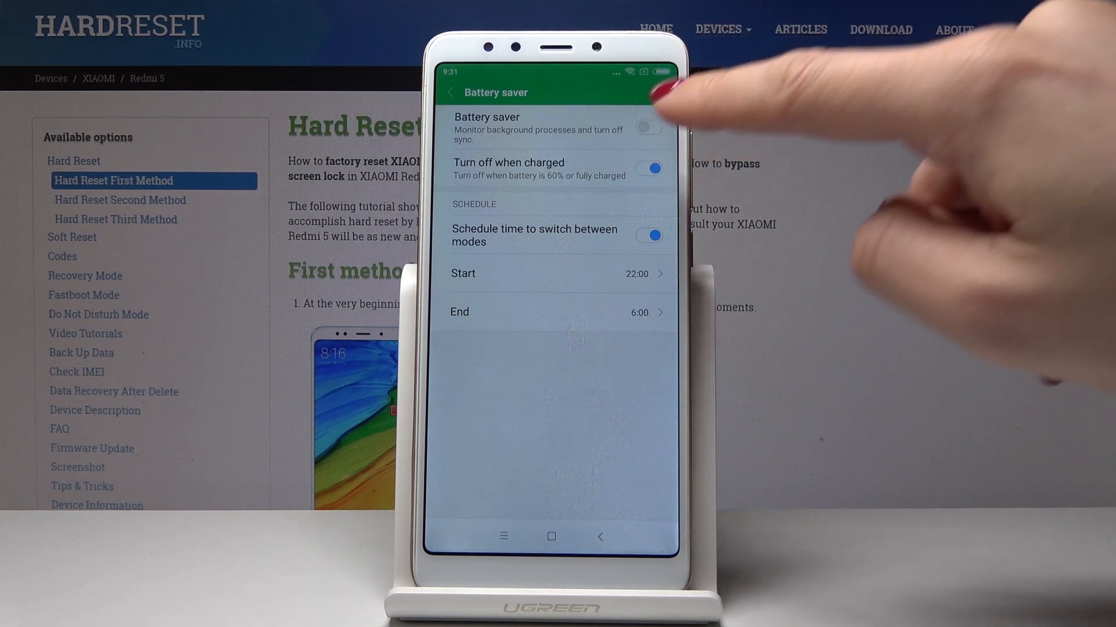
{"action": "left_click", "coordinate": [647, 128]}
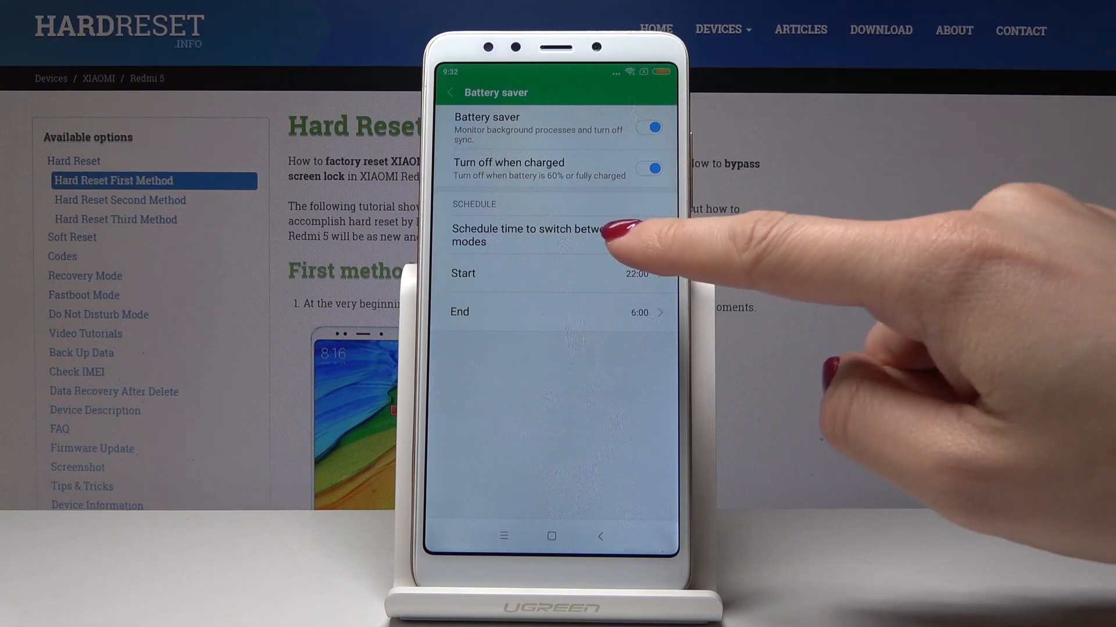
Step: Re-enable the schedule, set its start to 21:00 and choose 05:00 as the end
{"action": "left_click", "coordinate": [646, 236]}
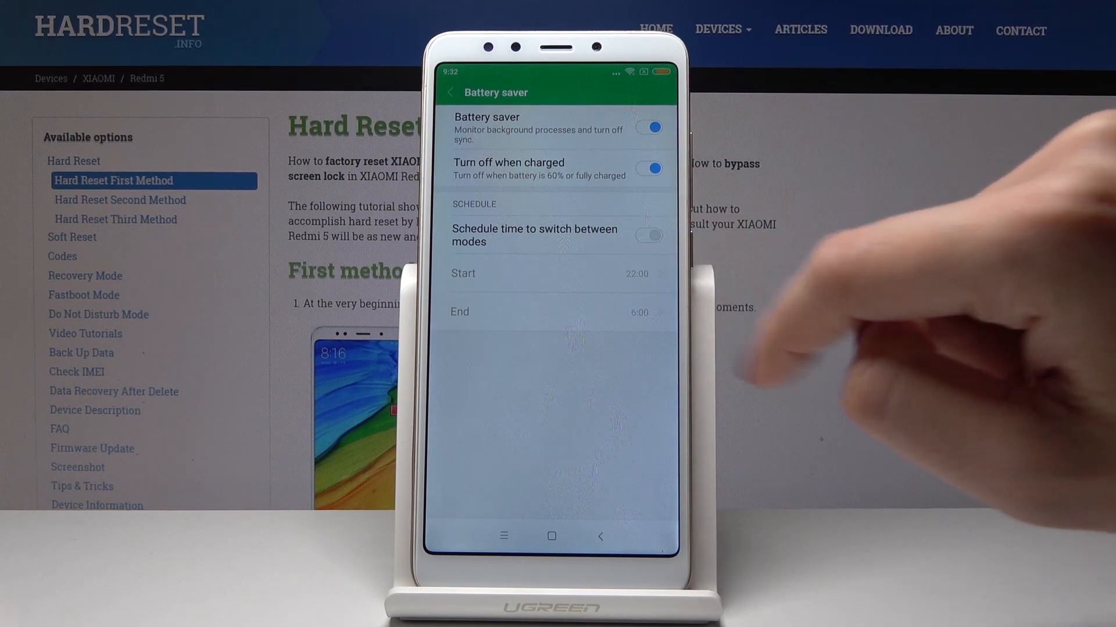
{"action": "left_click", "coordinate": [556, 273]}
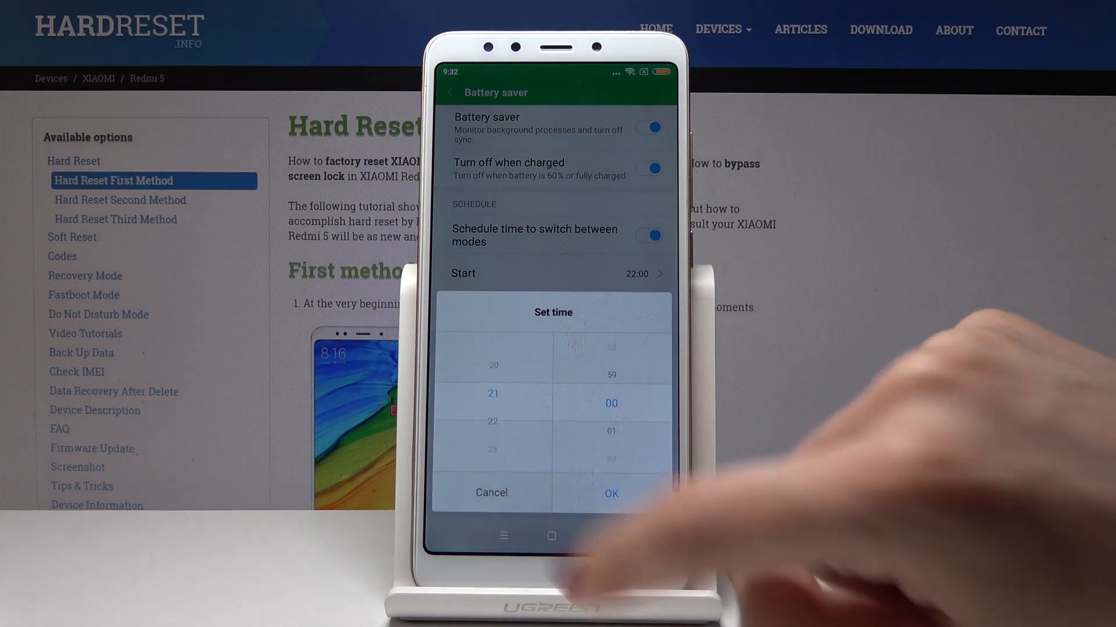
{"action": "left_click", "coordinate": [610, 493]}
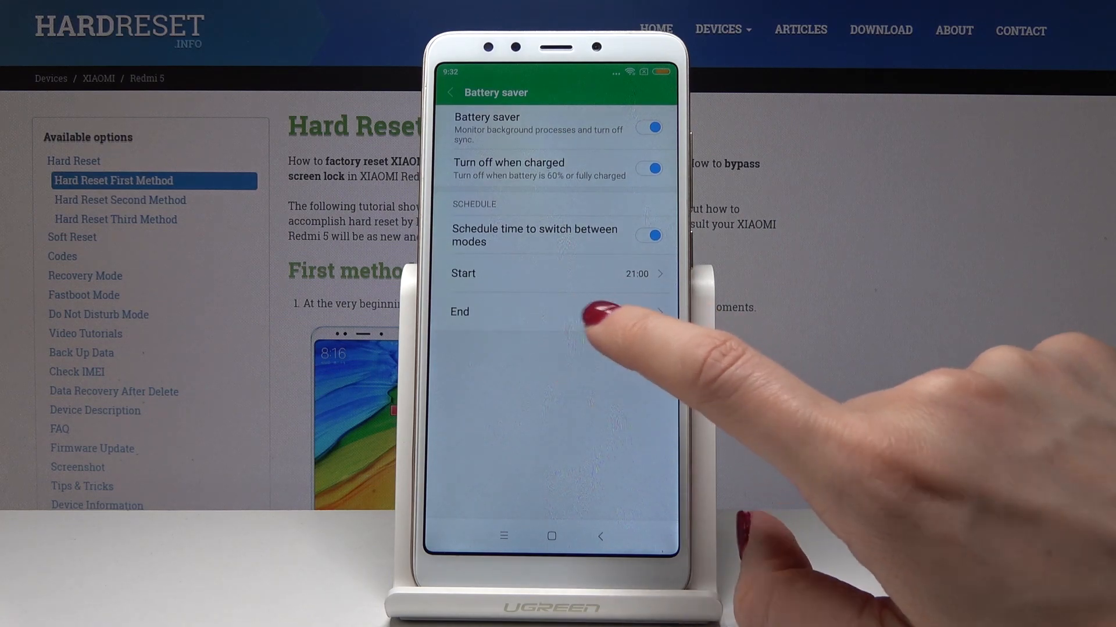
{"action": "left_click", "coordinate": [556, 311]}
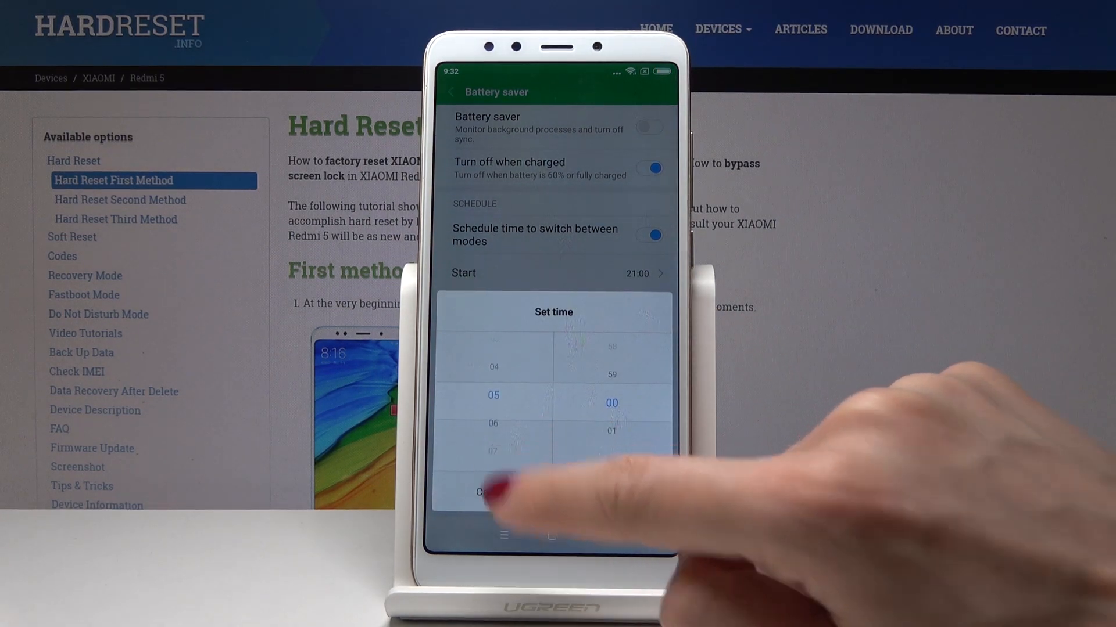